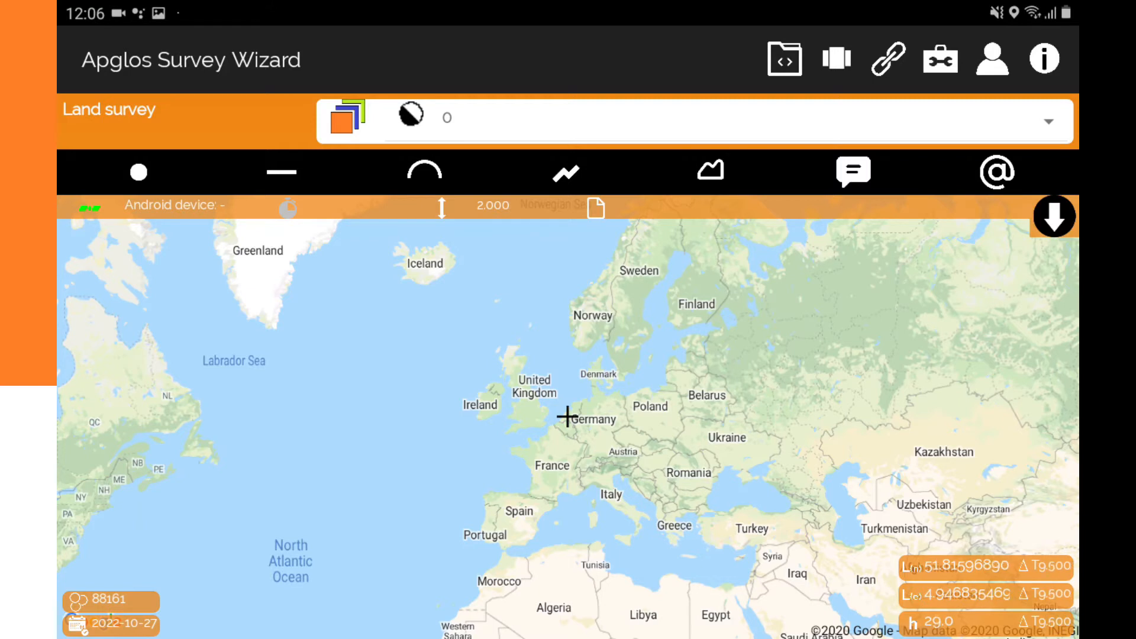
Open the receiver Connect screen from the map toolbar's link menu.
{"action": "left_click", "coordinate": [888, 59]}
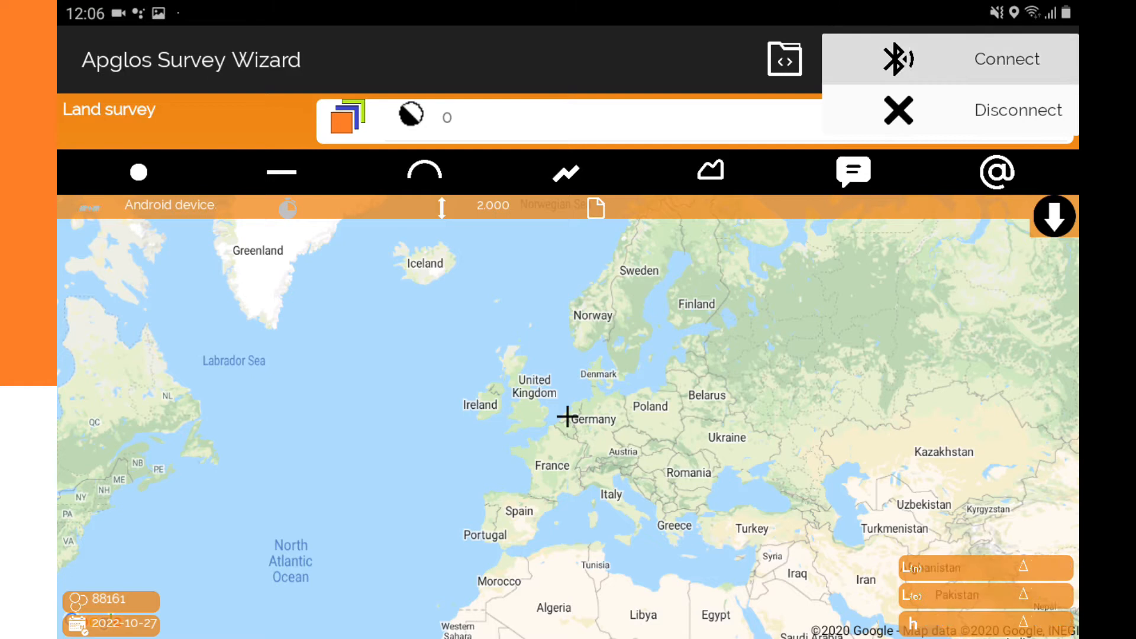
{"action": "left_click", "coordinate": [1006, 59]}
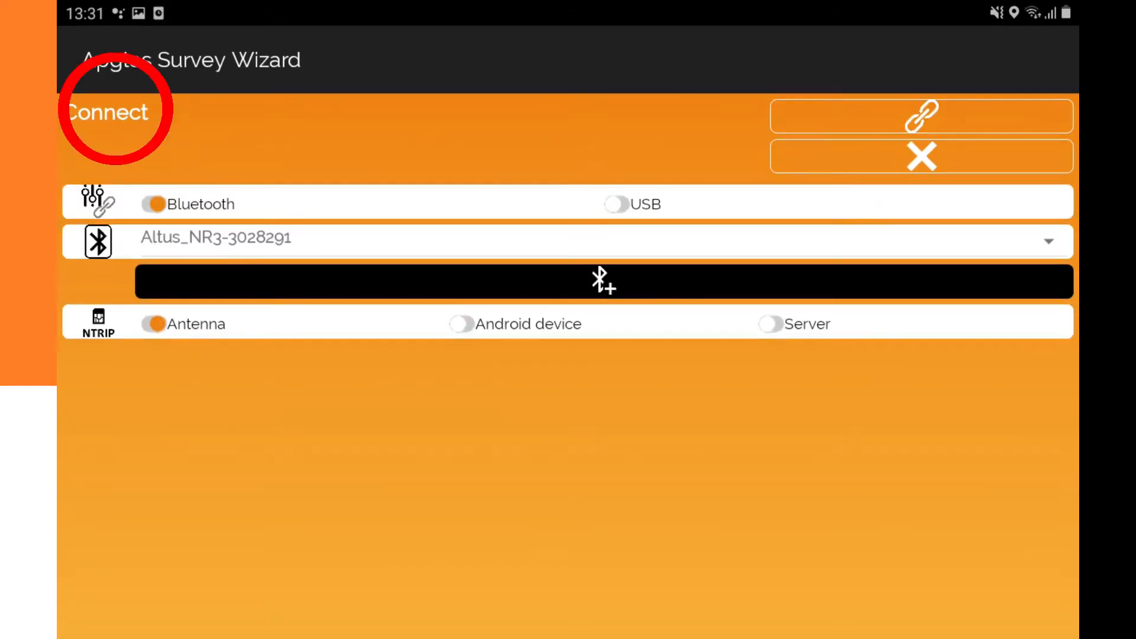
{"action": "left_click", "coordinate": [921, 115]}
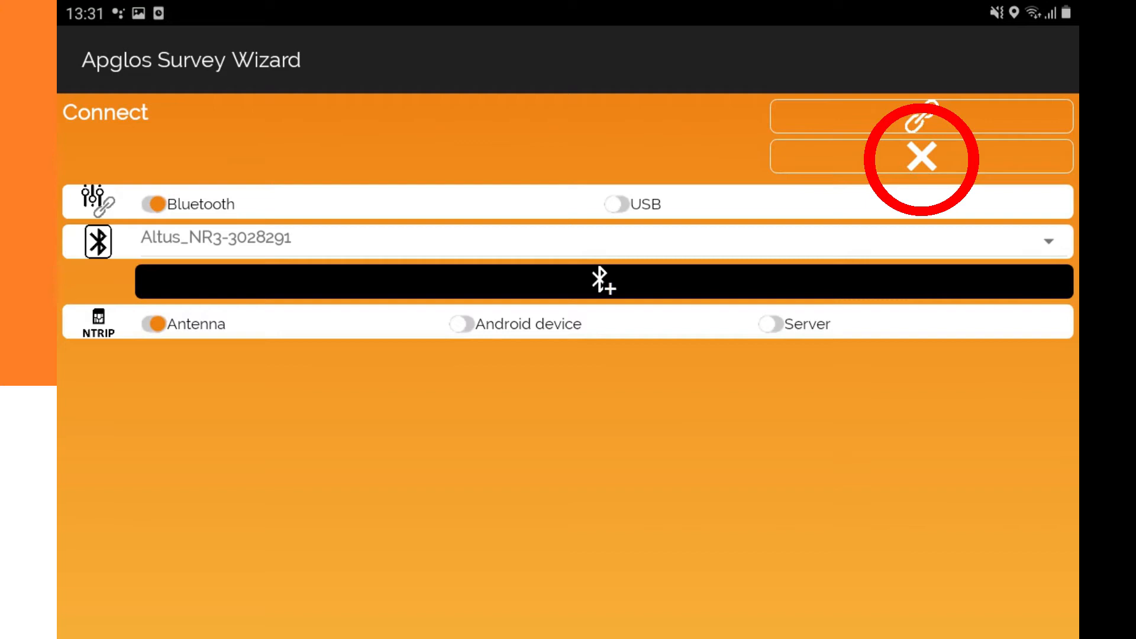
{"action": "left_click", "coordinate": [919, 121]}
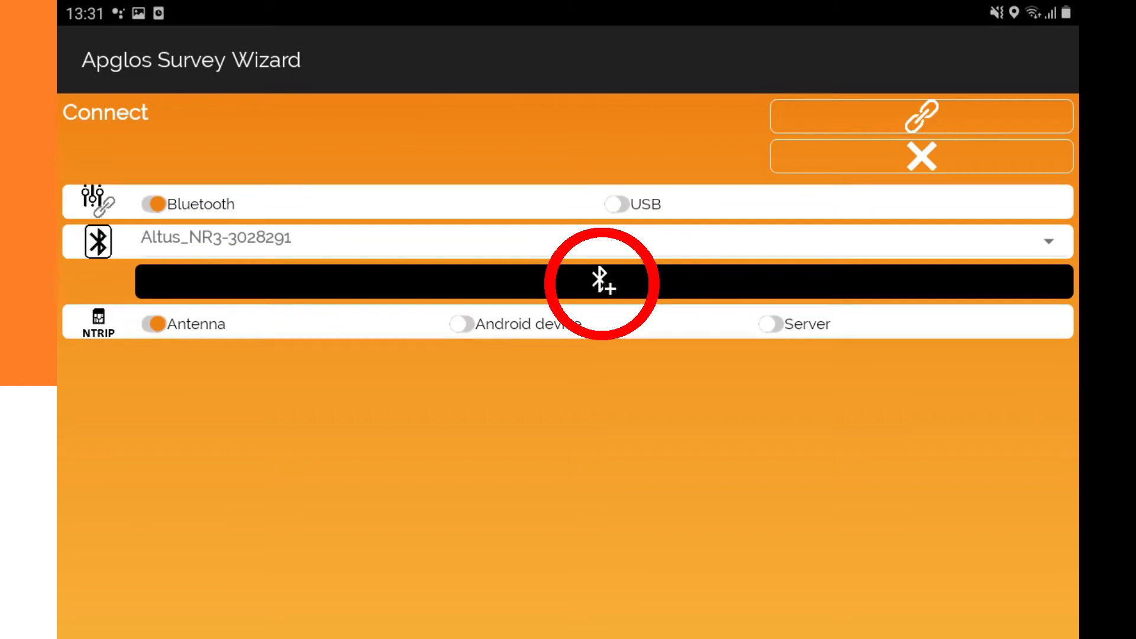
{"action": "left_click", "coordinate": [616, 204]}
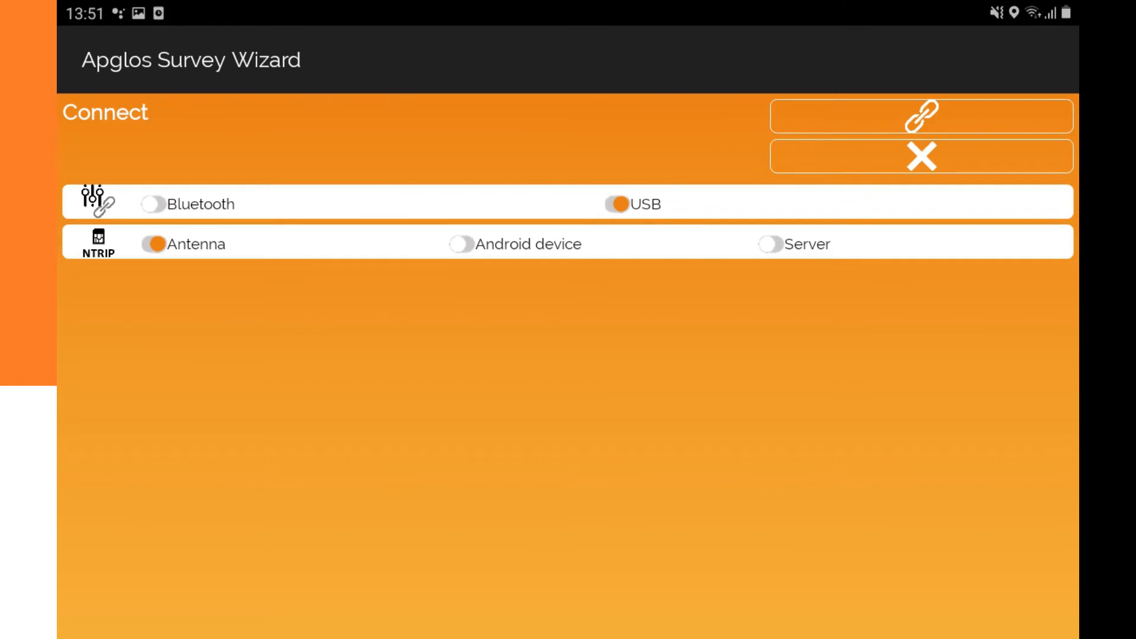
{"action": "left_click", "coordinate": [149, 204]}
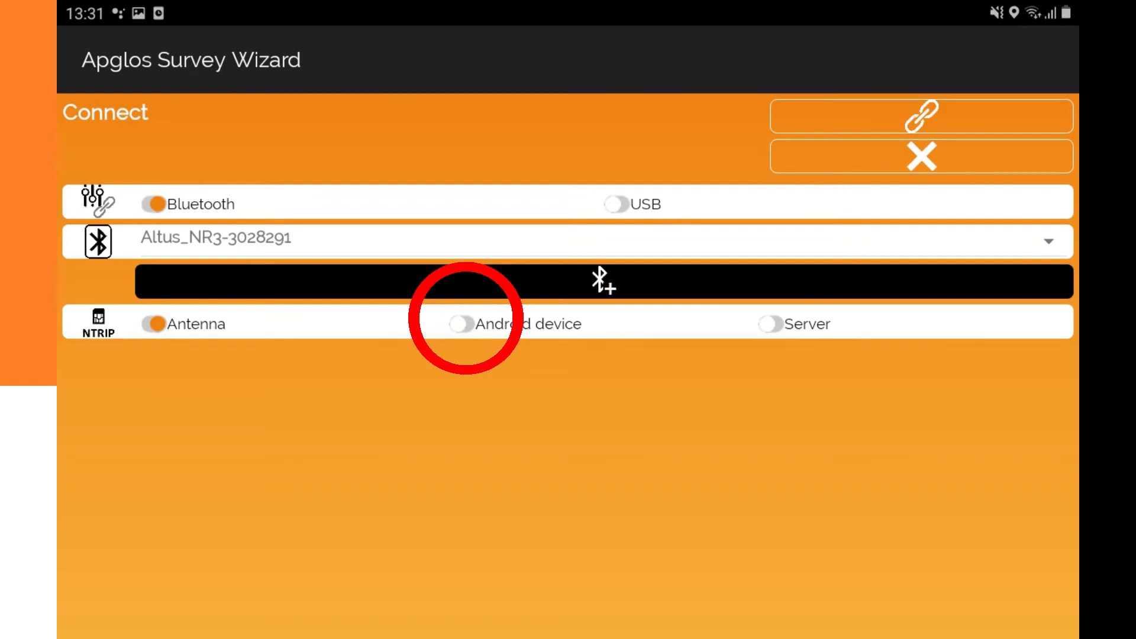
Set the NTRIP source to Android device, revealing caster fields with mountpoint Pick.
{"action": "left_click", "coordinate": [459, 324]}
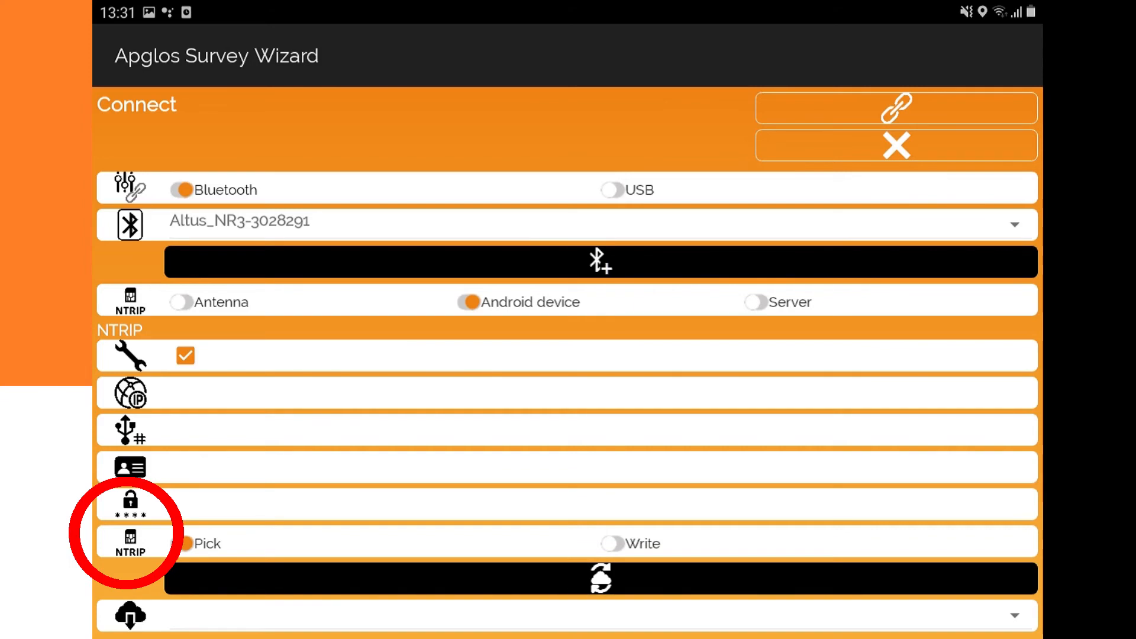
{"action": "left_click", "coordinate": [182, 543]}
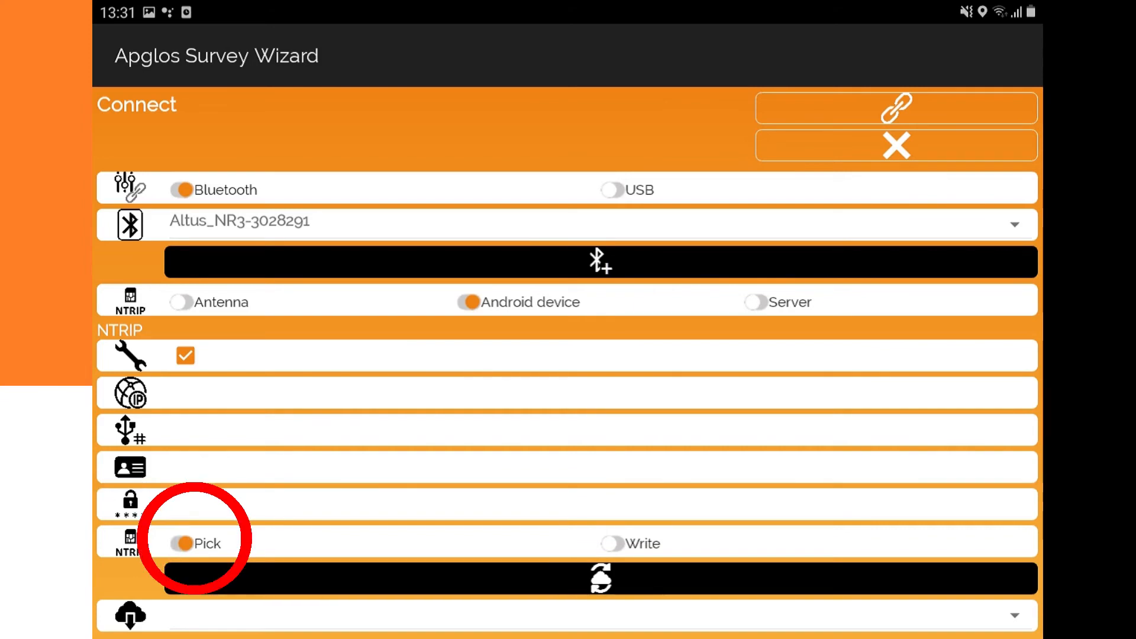